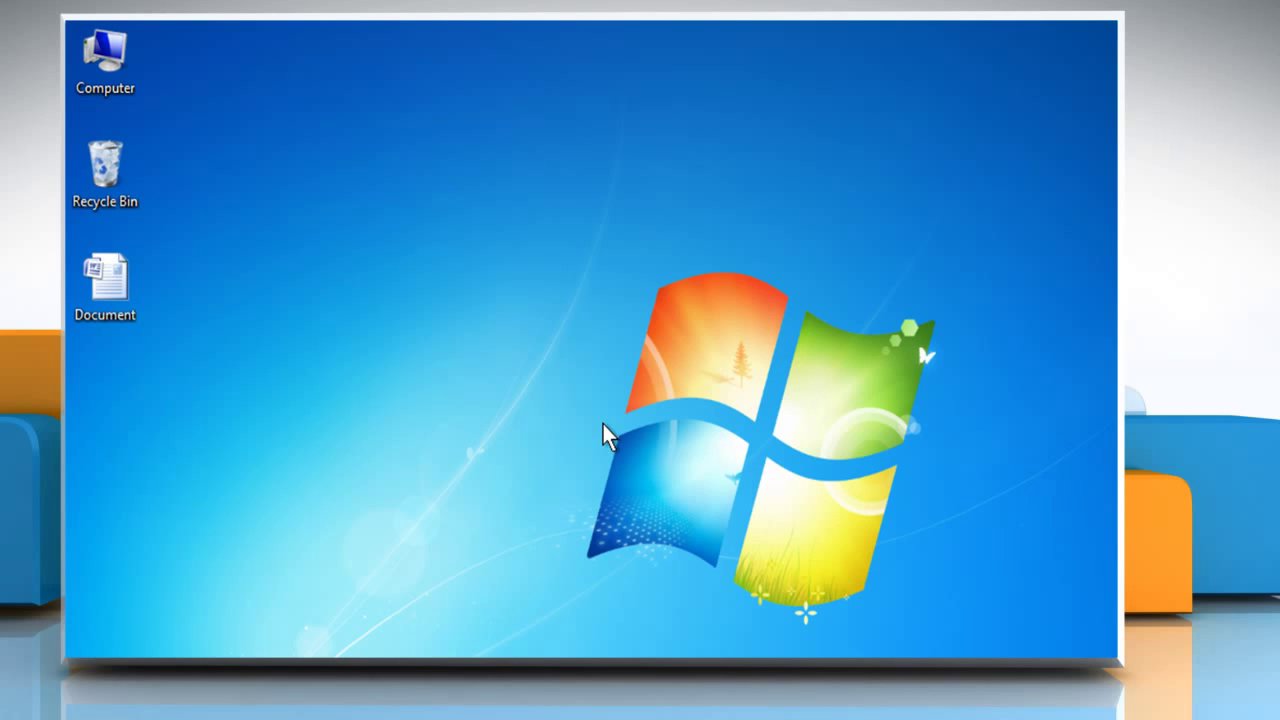
mouse_move(530, 475)
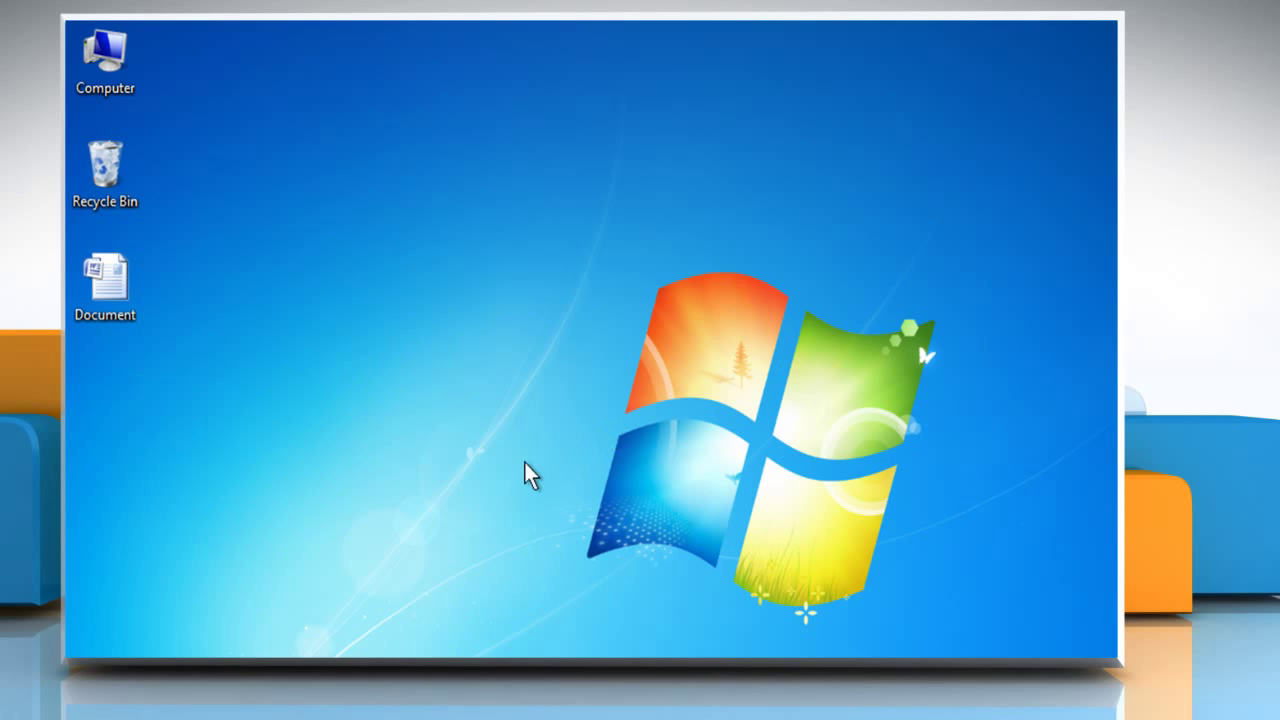
mouse_move(490, 442)
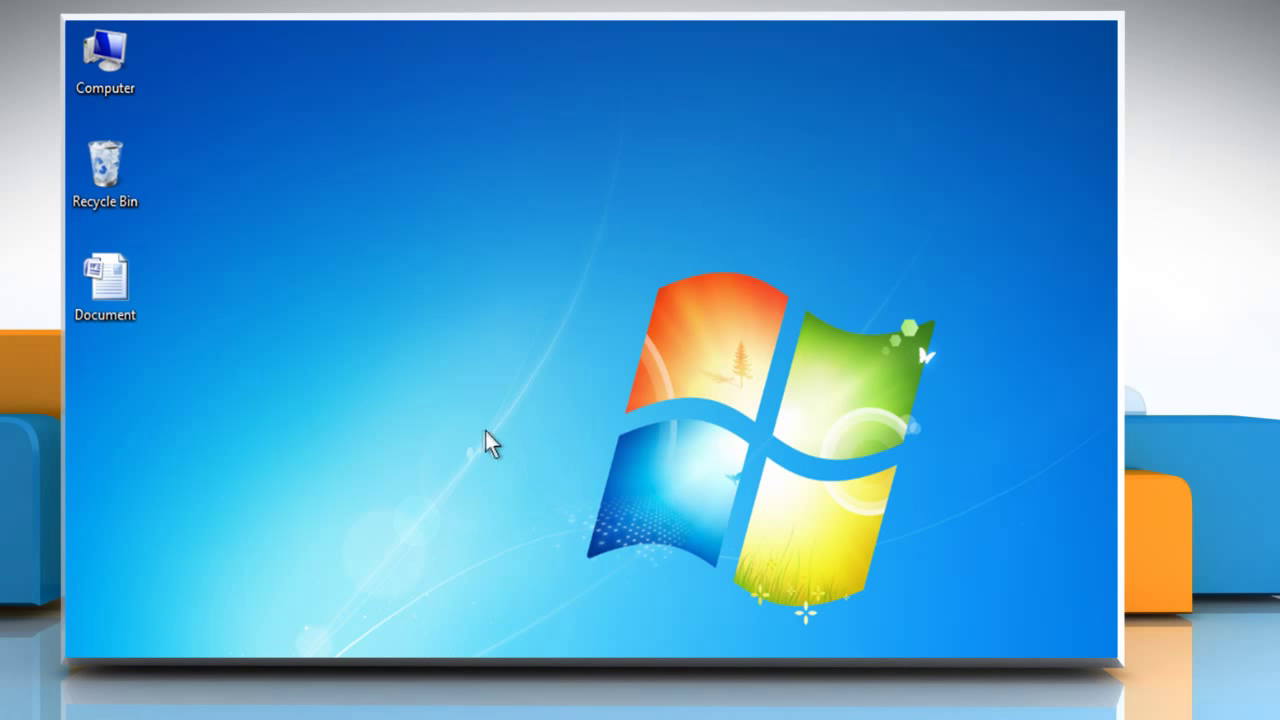
mouse_move(452, 425)
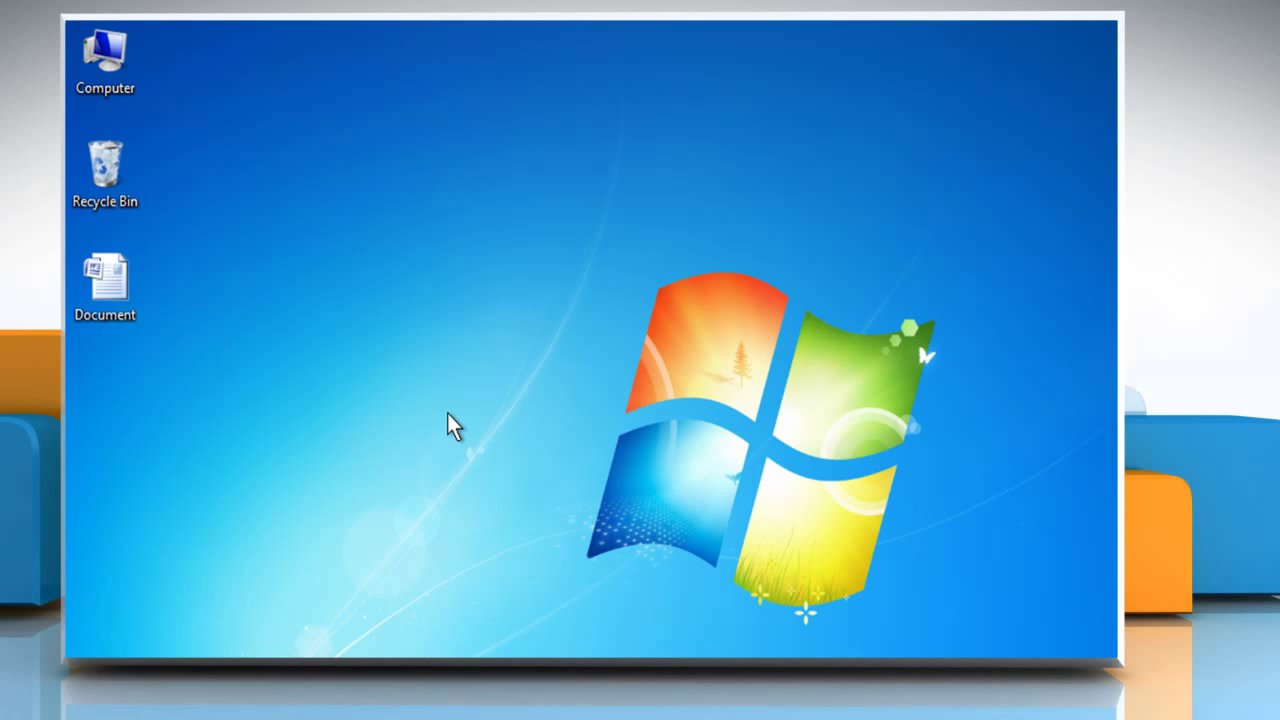
mouse_move(400, 415)
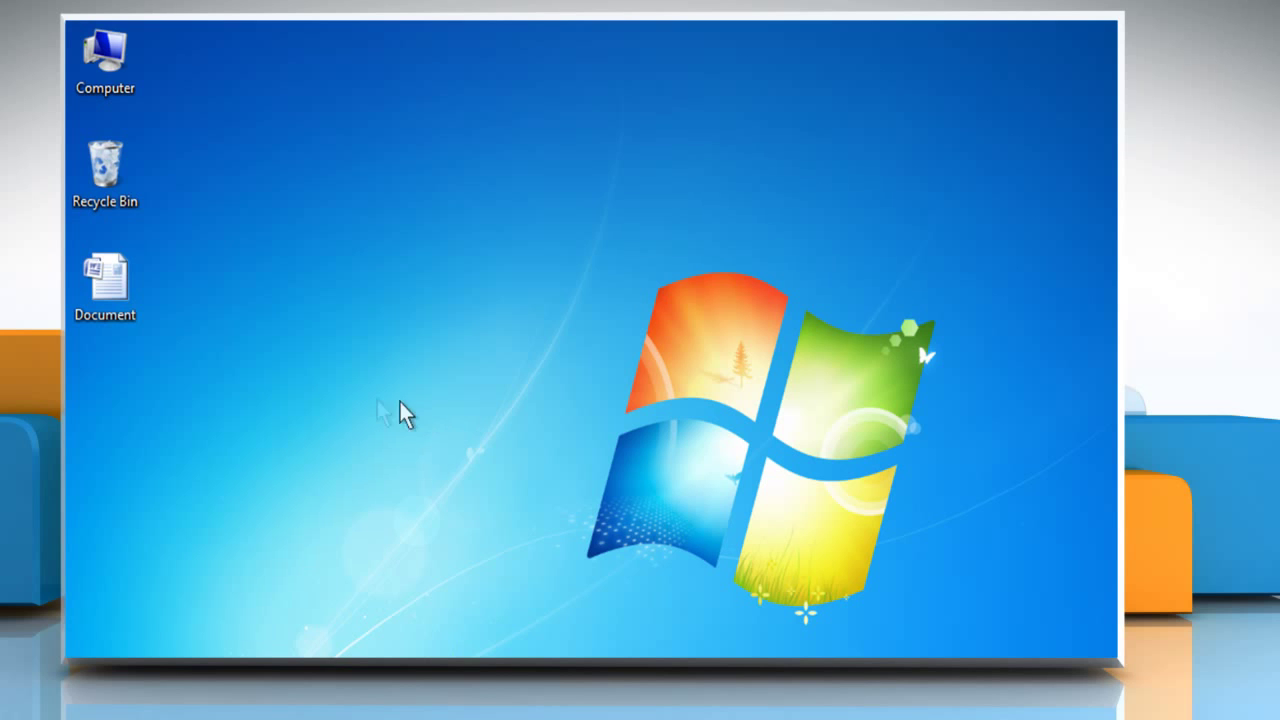
Step: Open the Document file from the desktop to show the six address labels
right_click(105, 285)
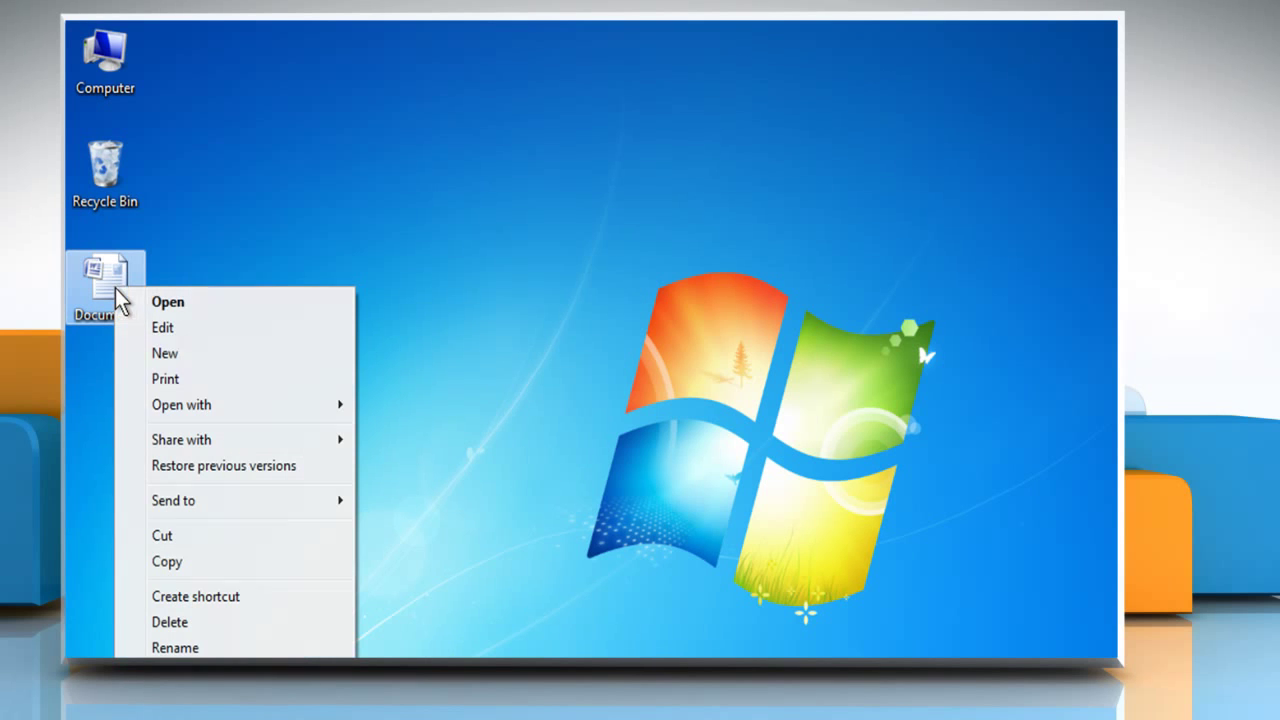
click(167, 301)
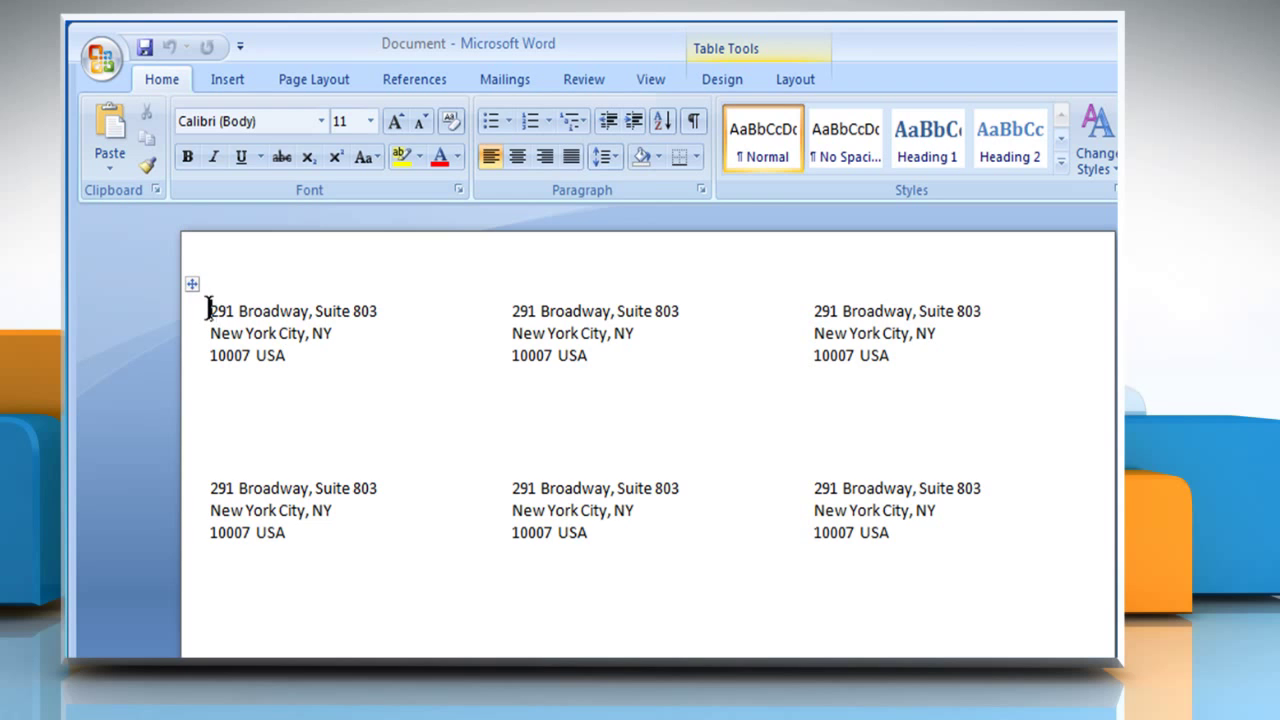
mouse_move(300, 215)
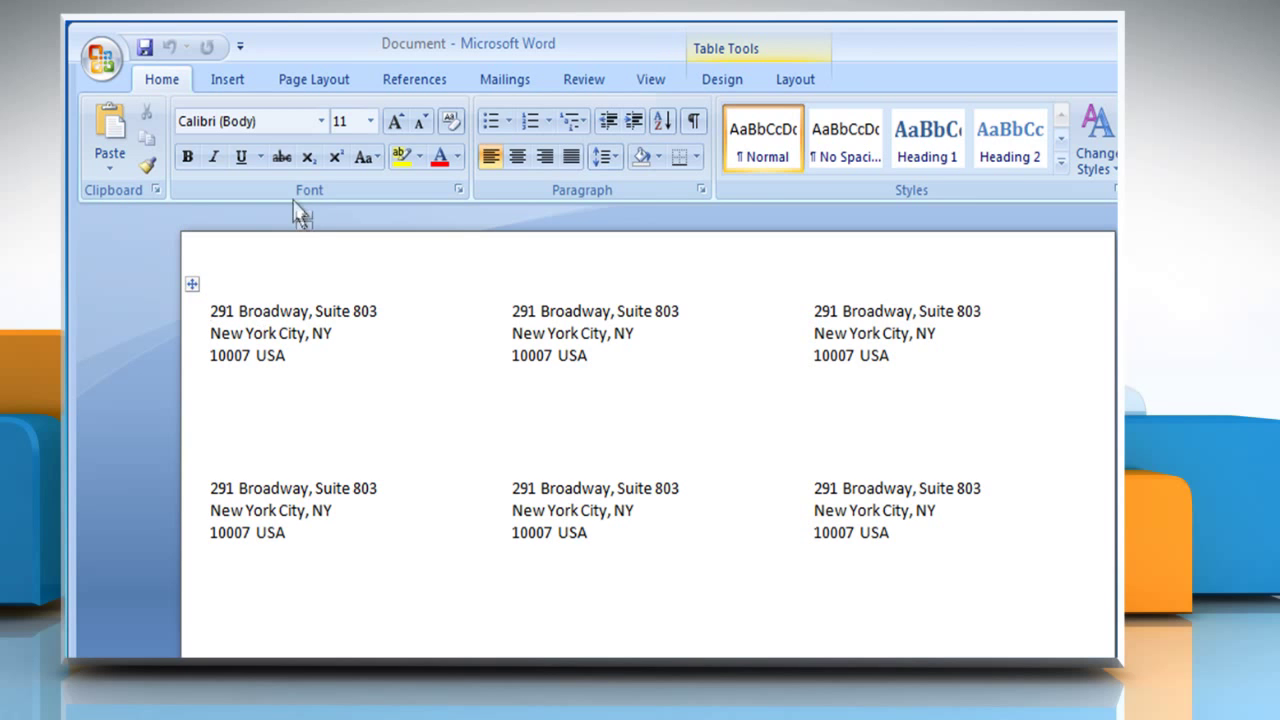
Step: Insert the Image picture from the Pictures library into the first label
click(227, 79)
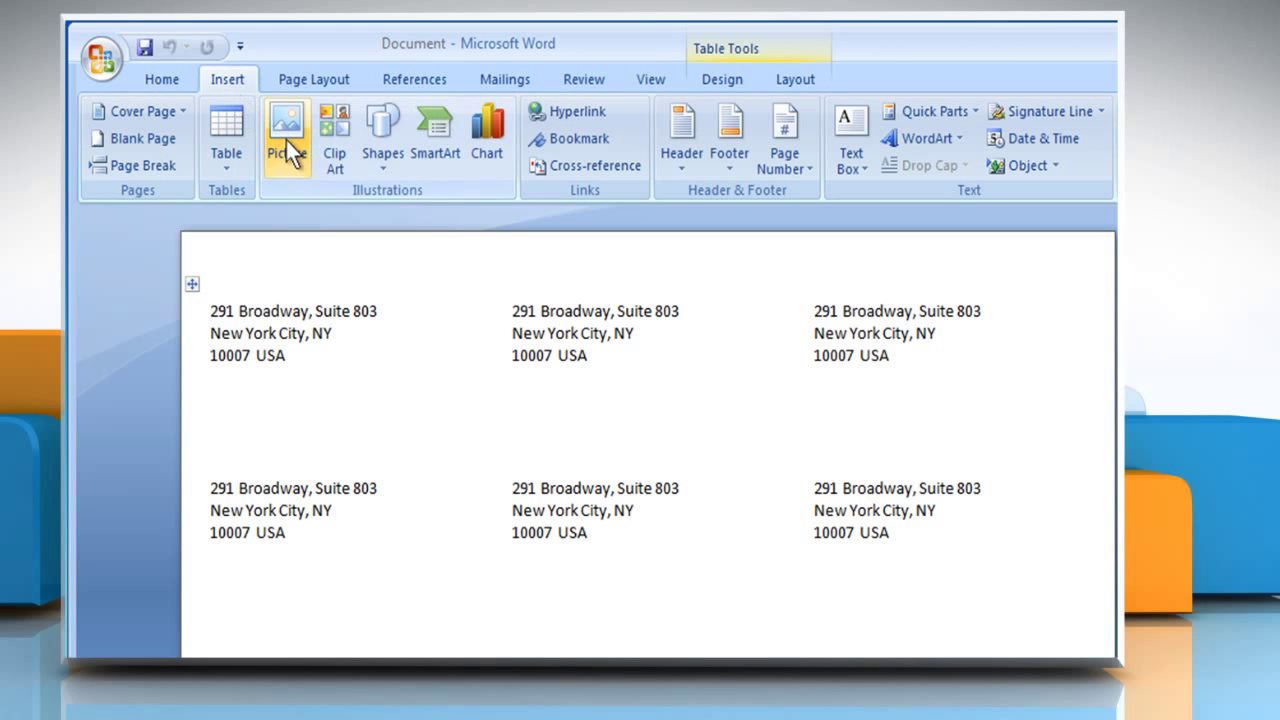
click(285, 128)
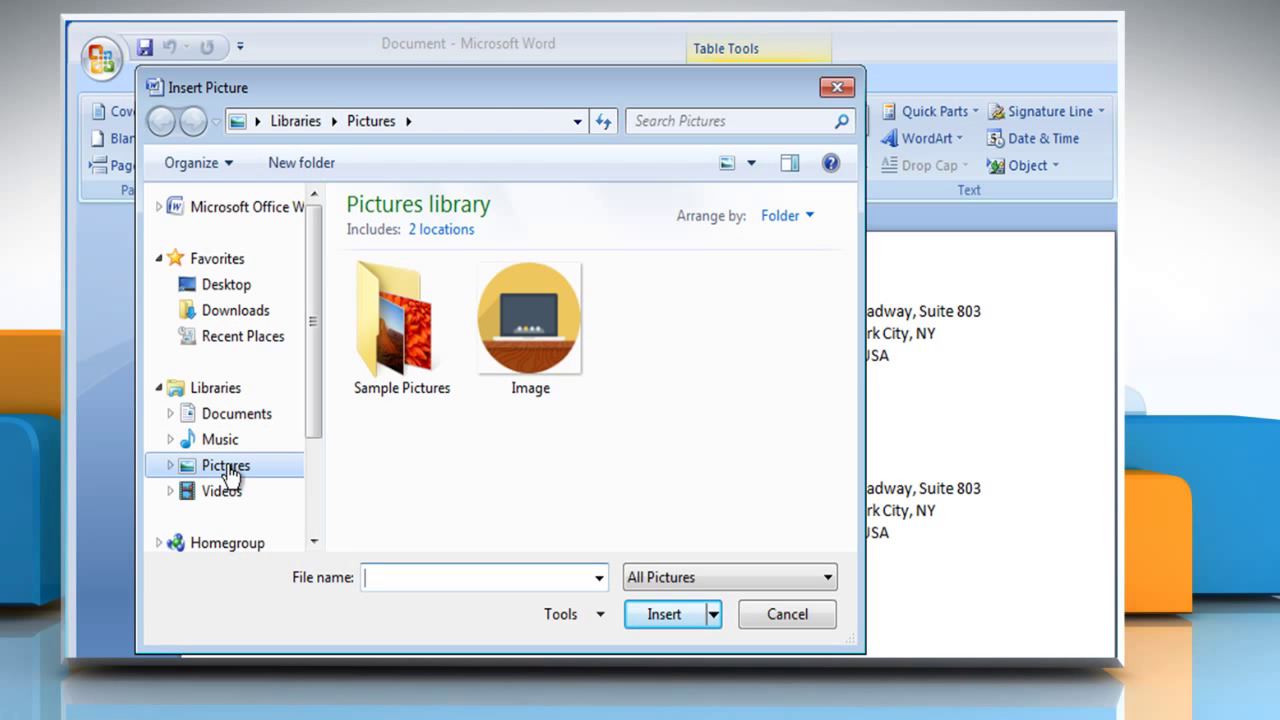
click(530, 318)
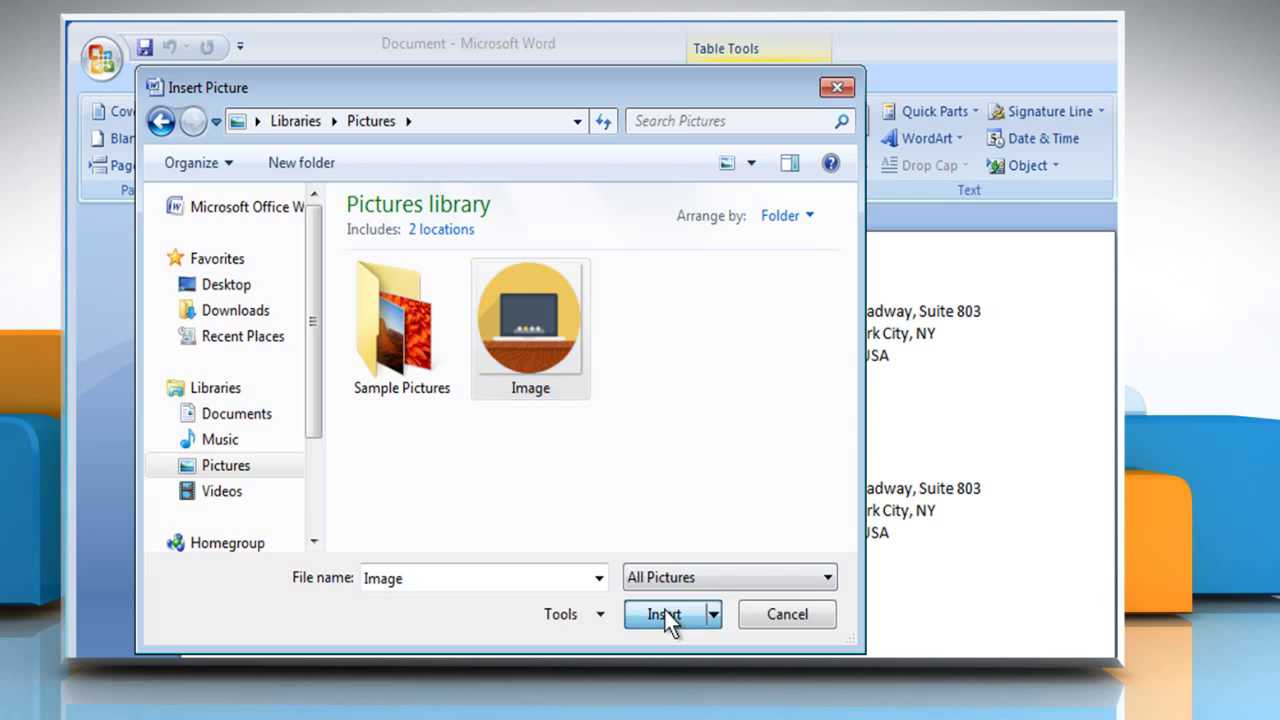
click(664, 614)
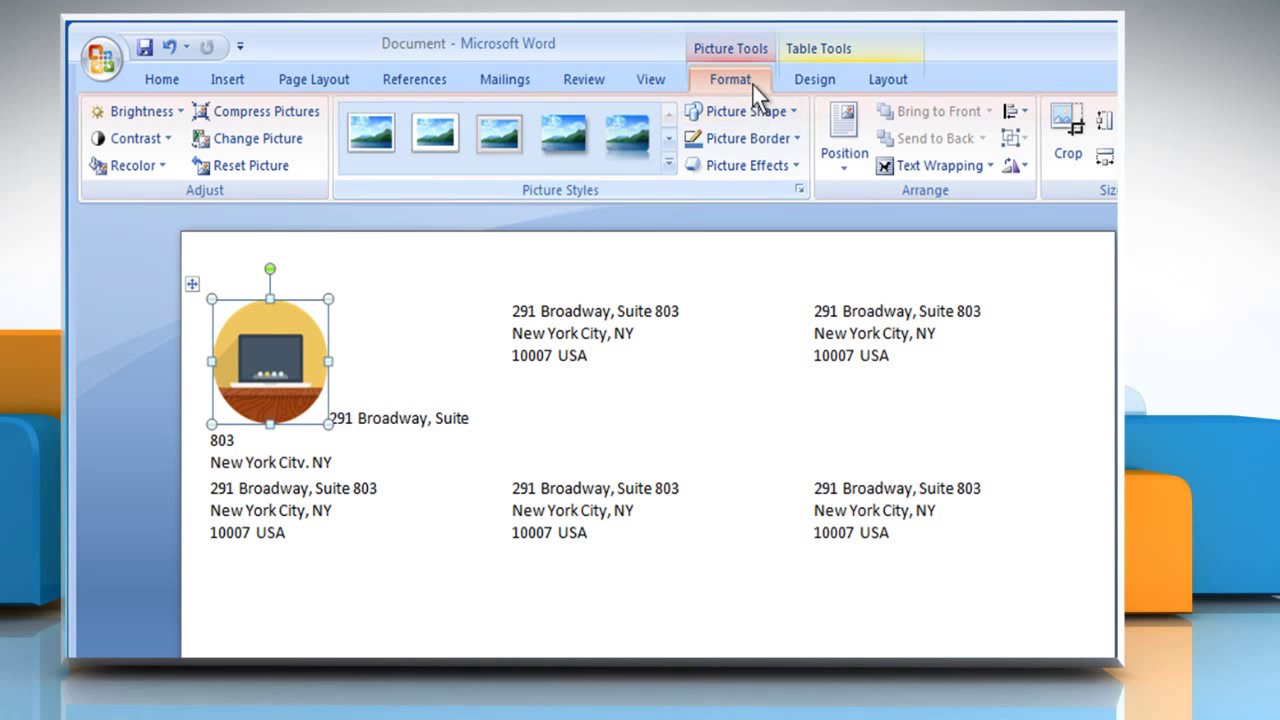
Step: Set the picture's text wrapping to Square beside the address
click(938, 165)
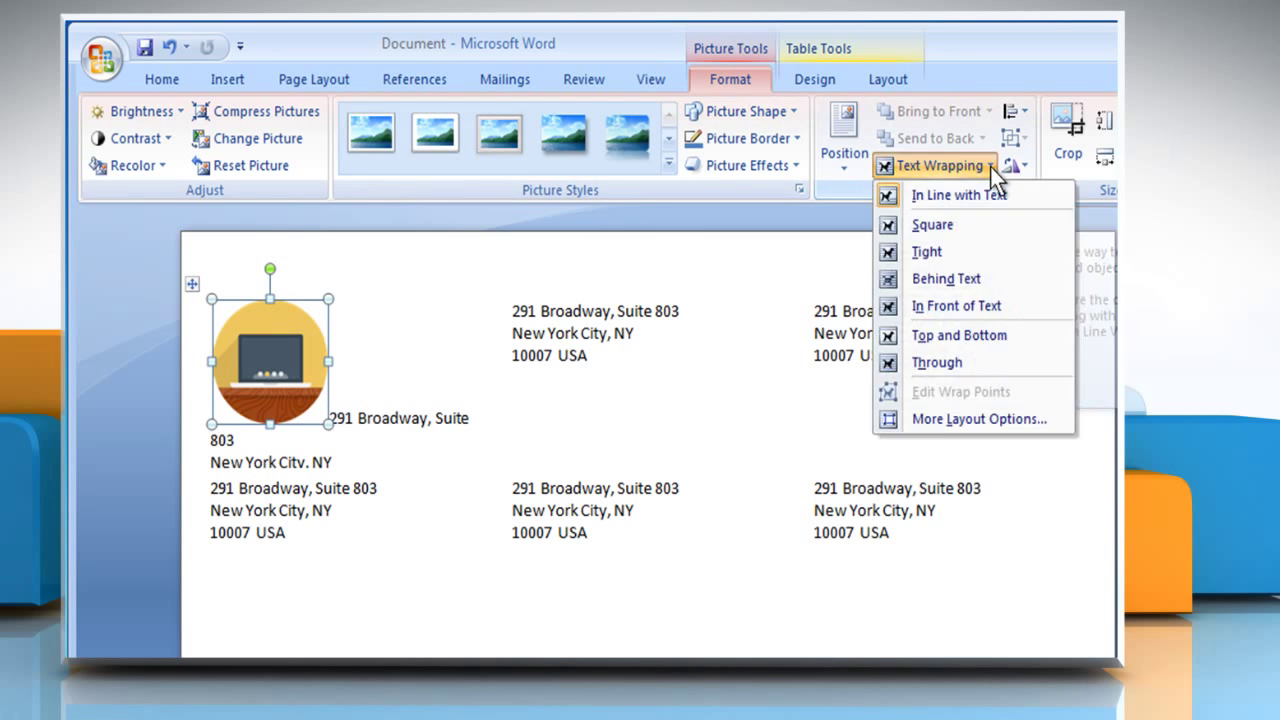
mouse_move(948, 225)
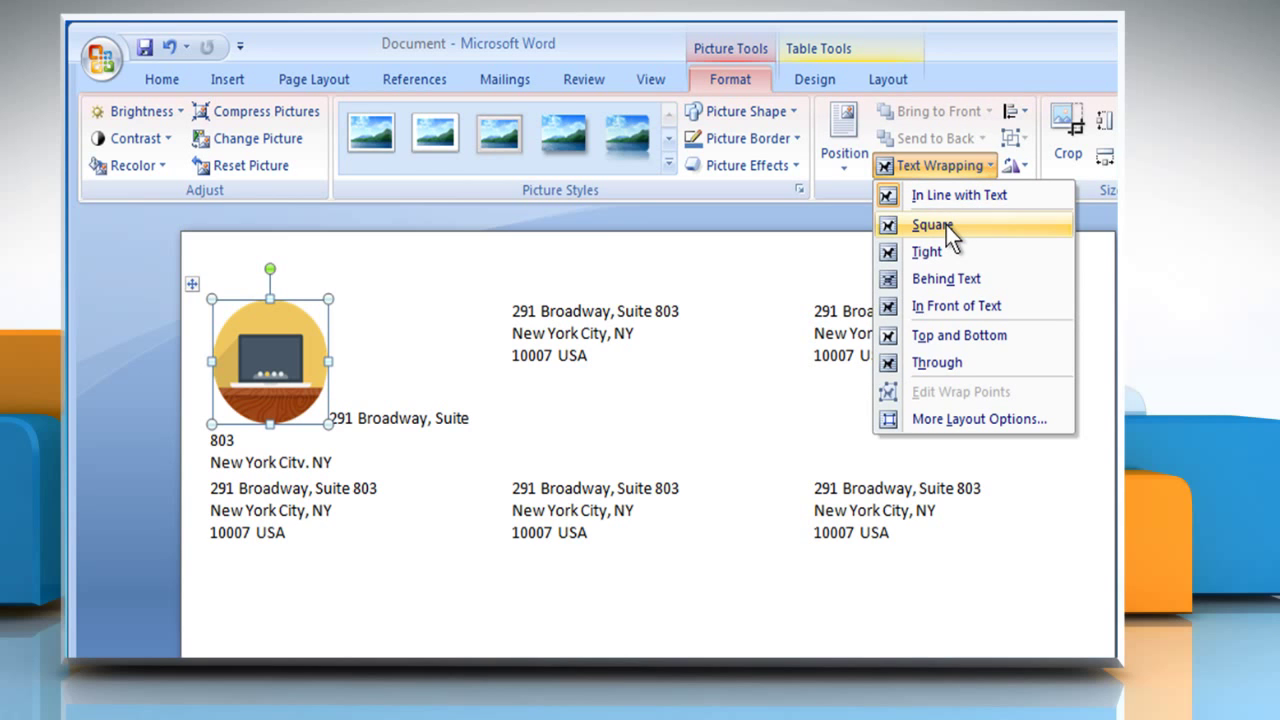
click(933, 224)
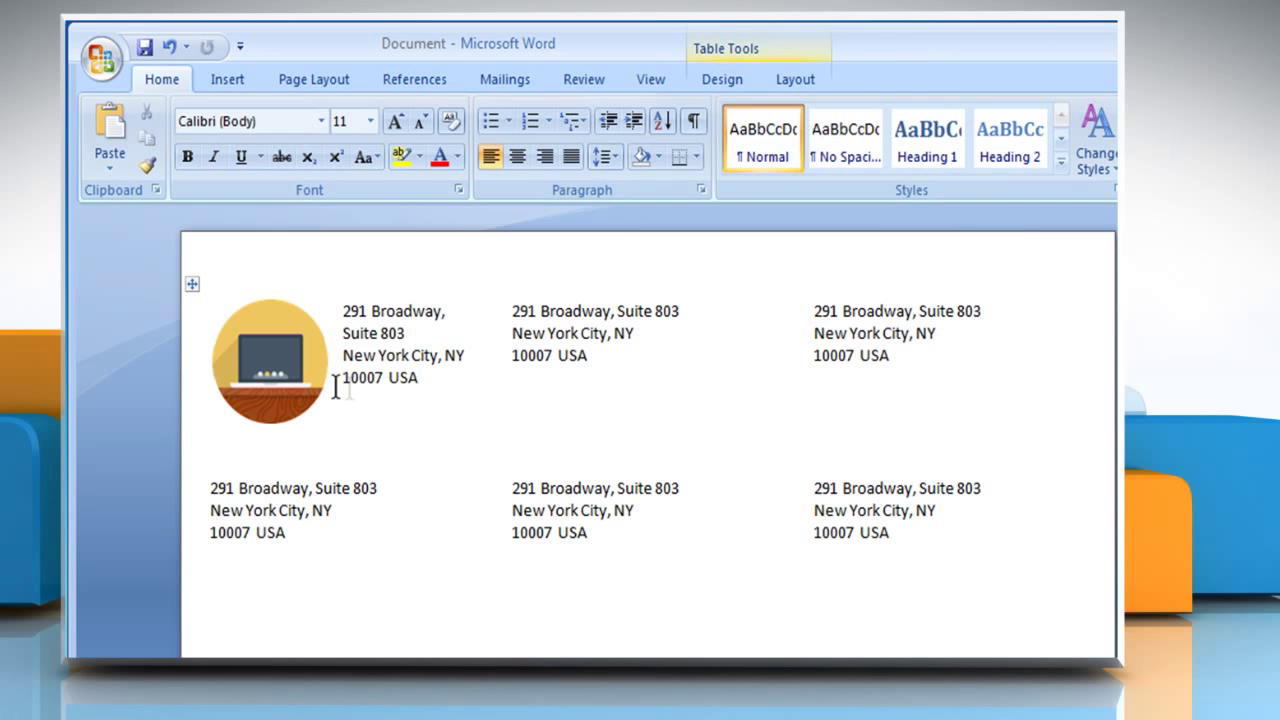
Step: Copy the first label's picture and address and paste them into the third label
drag(340, 355, 420, 378)
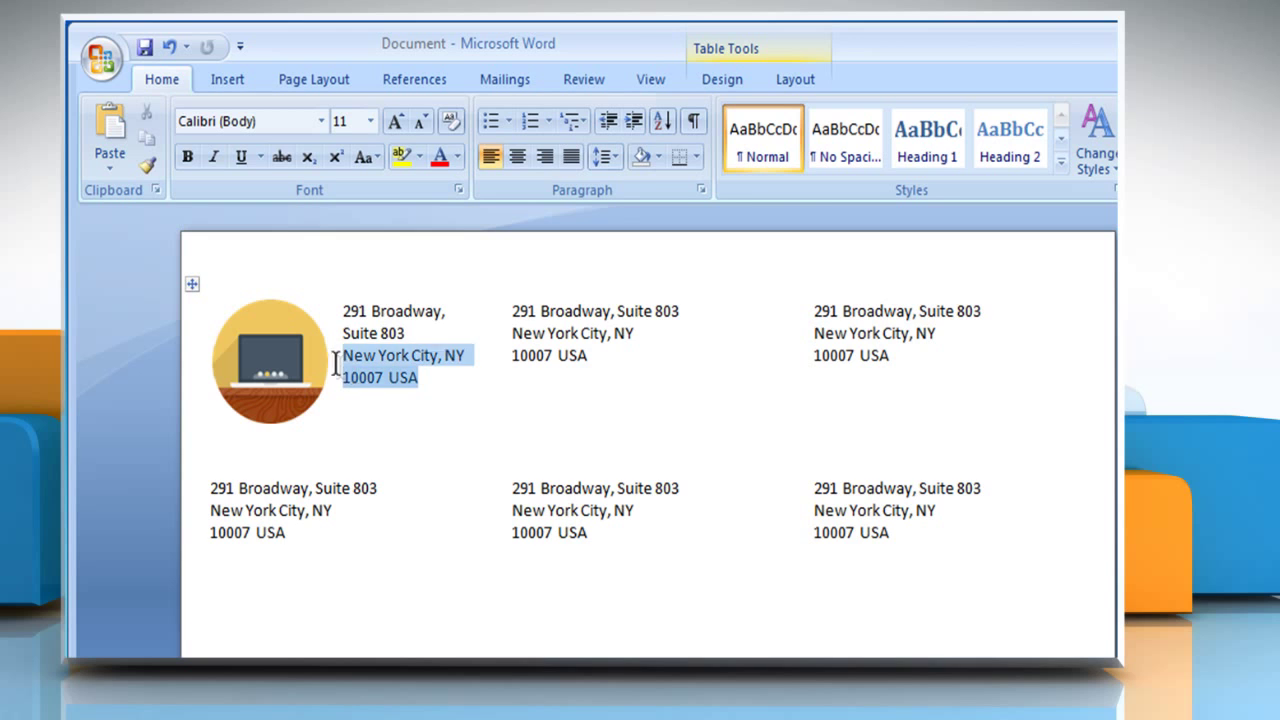
right_click(405, 360)
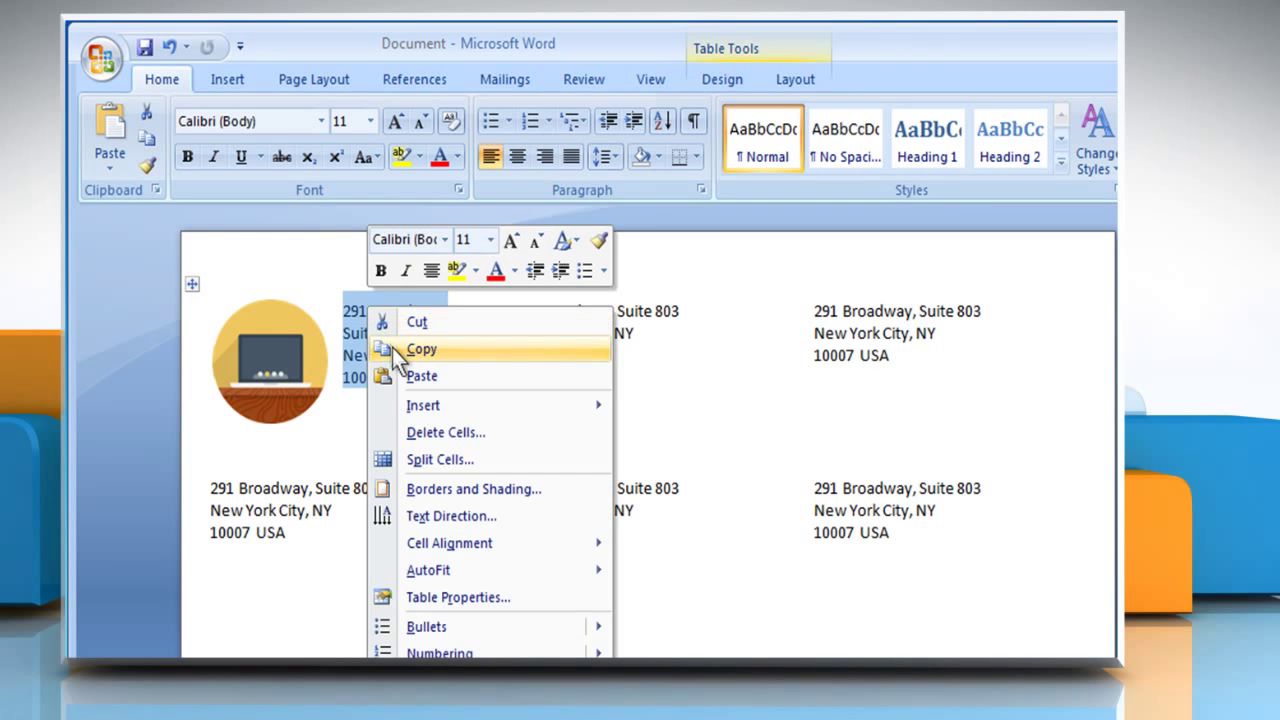
click(421, 349)
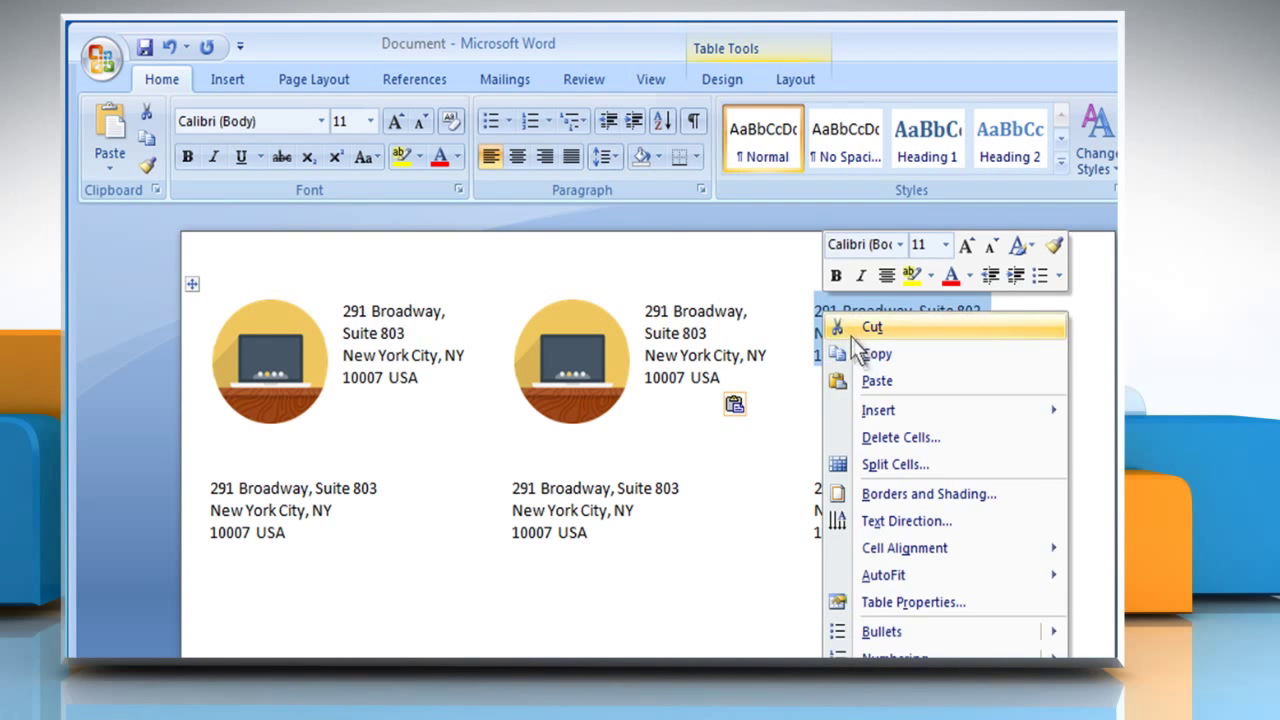
click(876, 381)
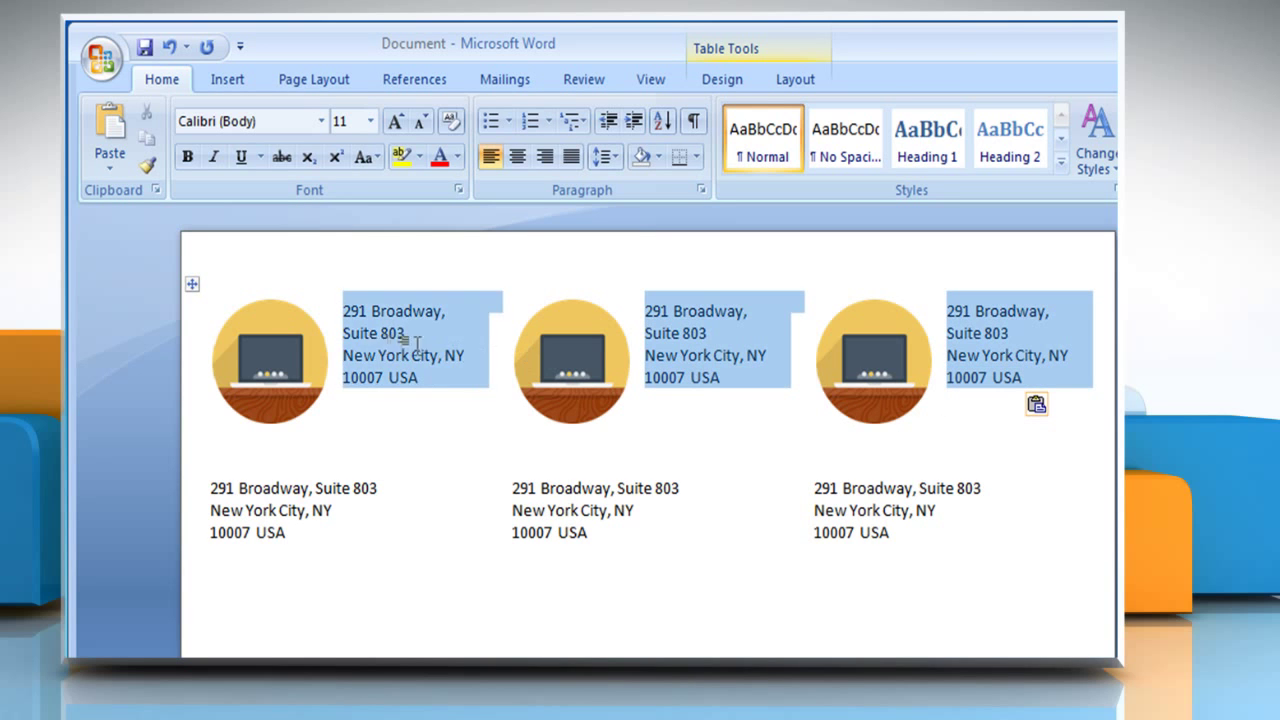
Step: Copy the completed top row of picture labels
right_click(403, 340)
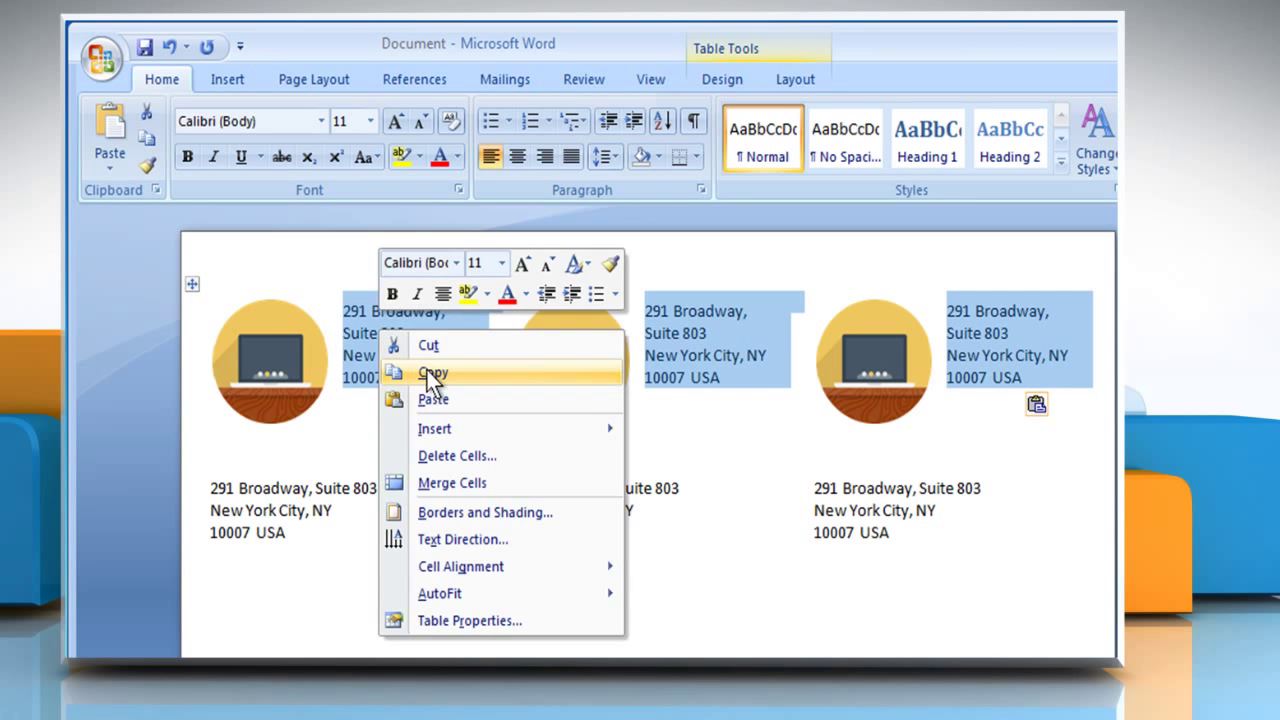
click(432, 373)
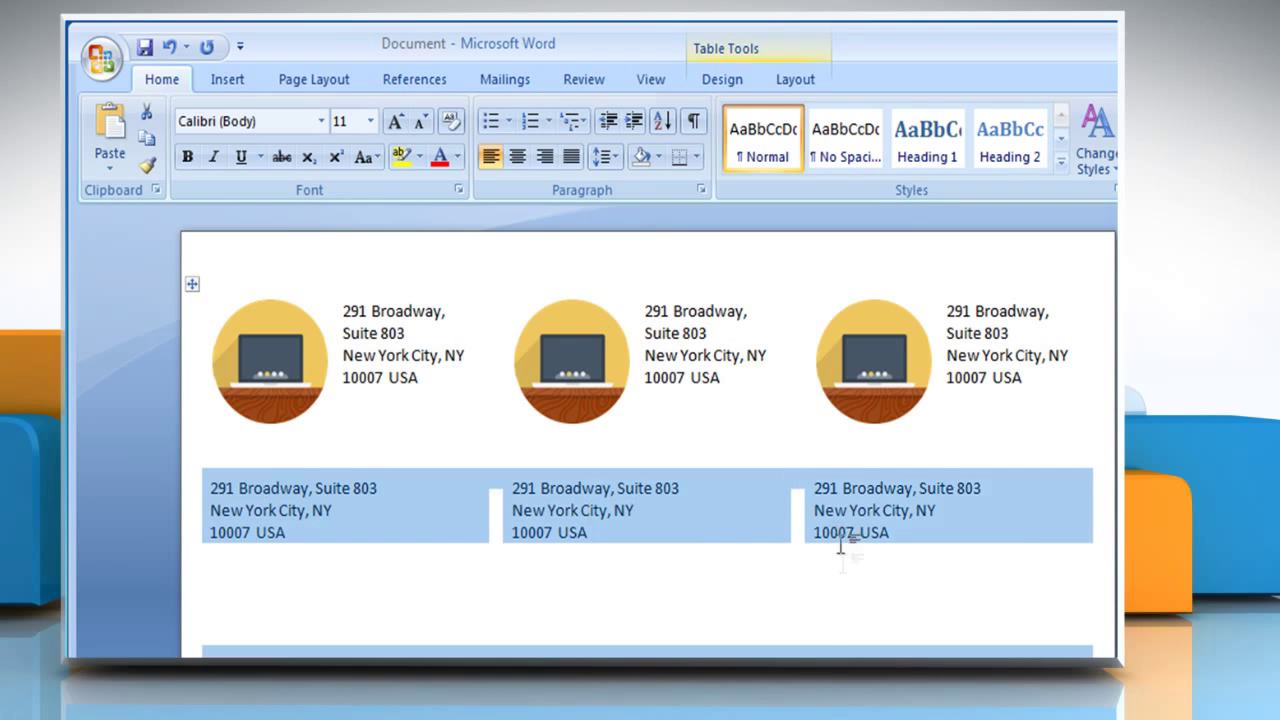